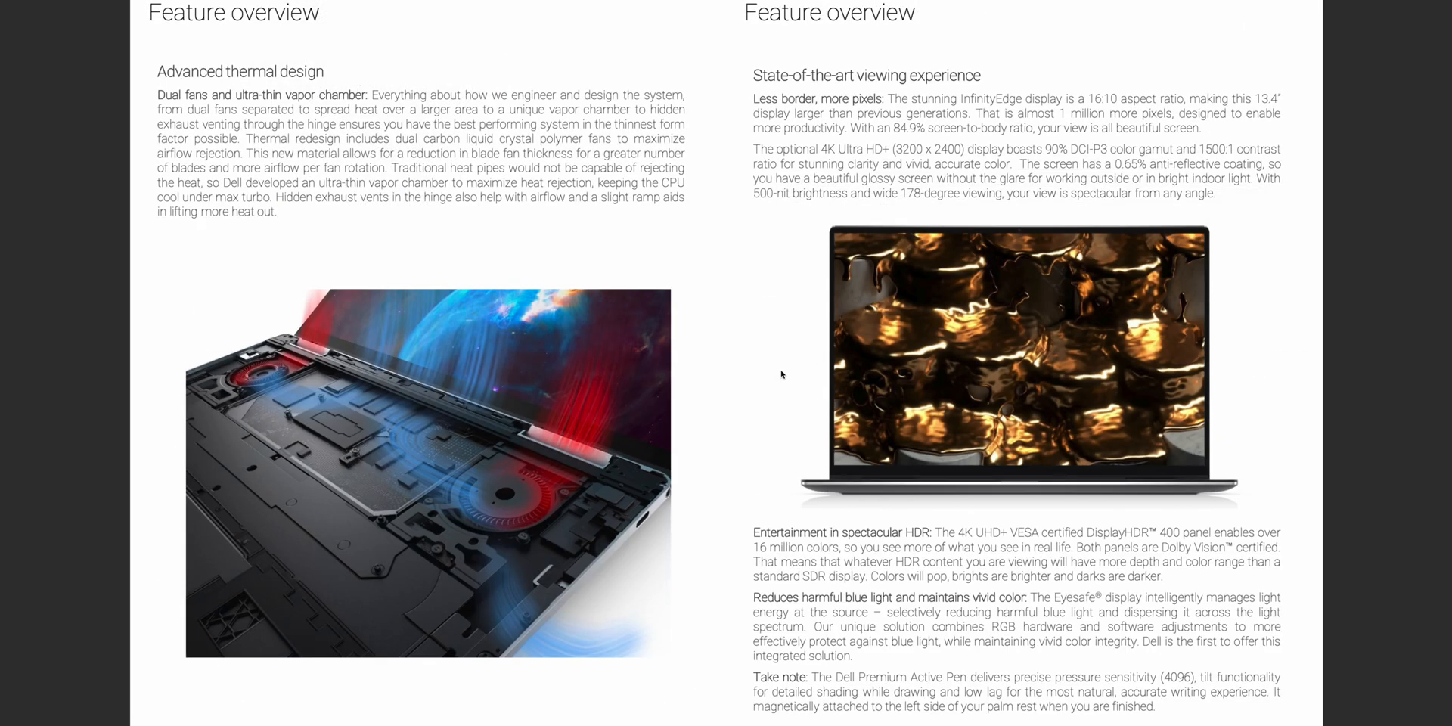
mouse_move(780, 367)
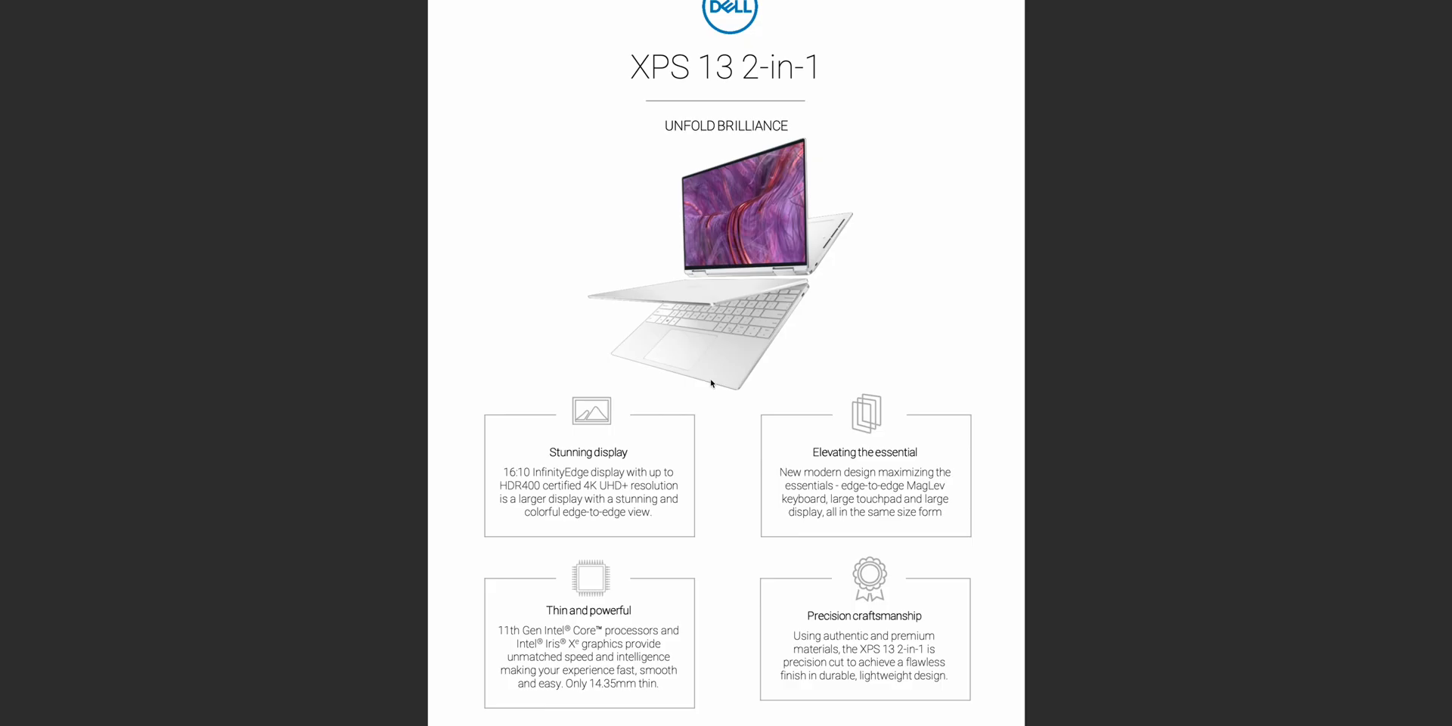
Scroll to the memory row and highlight '4267MHz' for the 16GB option in pink
scroll("down", 3)
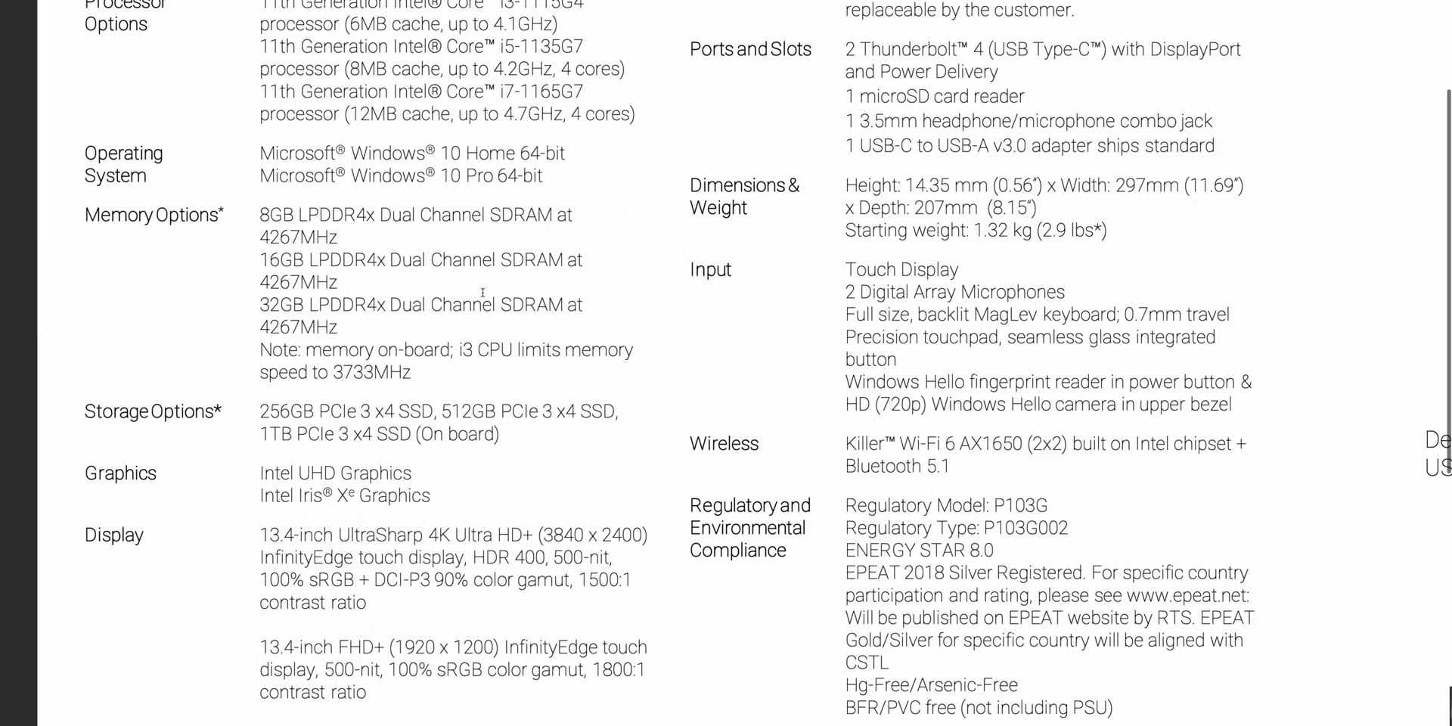
scroll("up", 3)
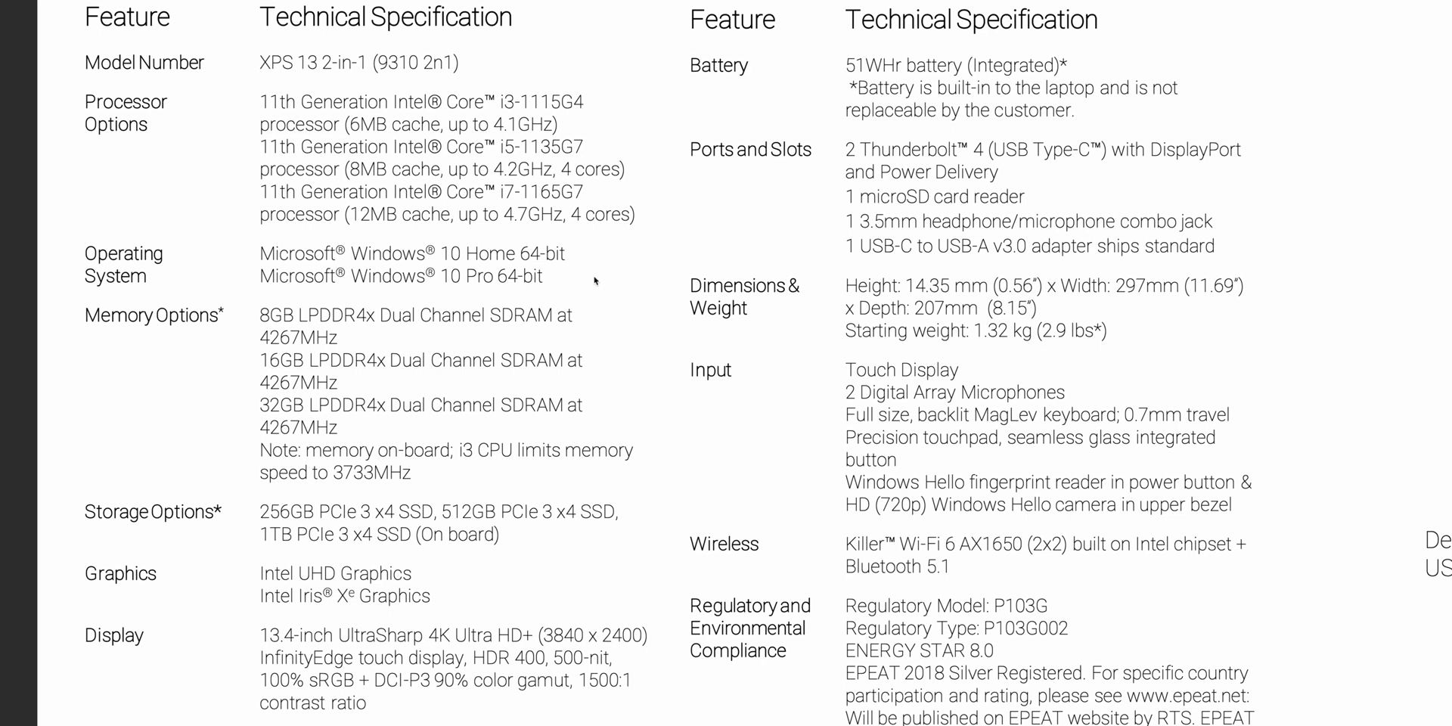
scroll("down", 3)
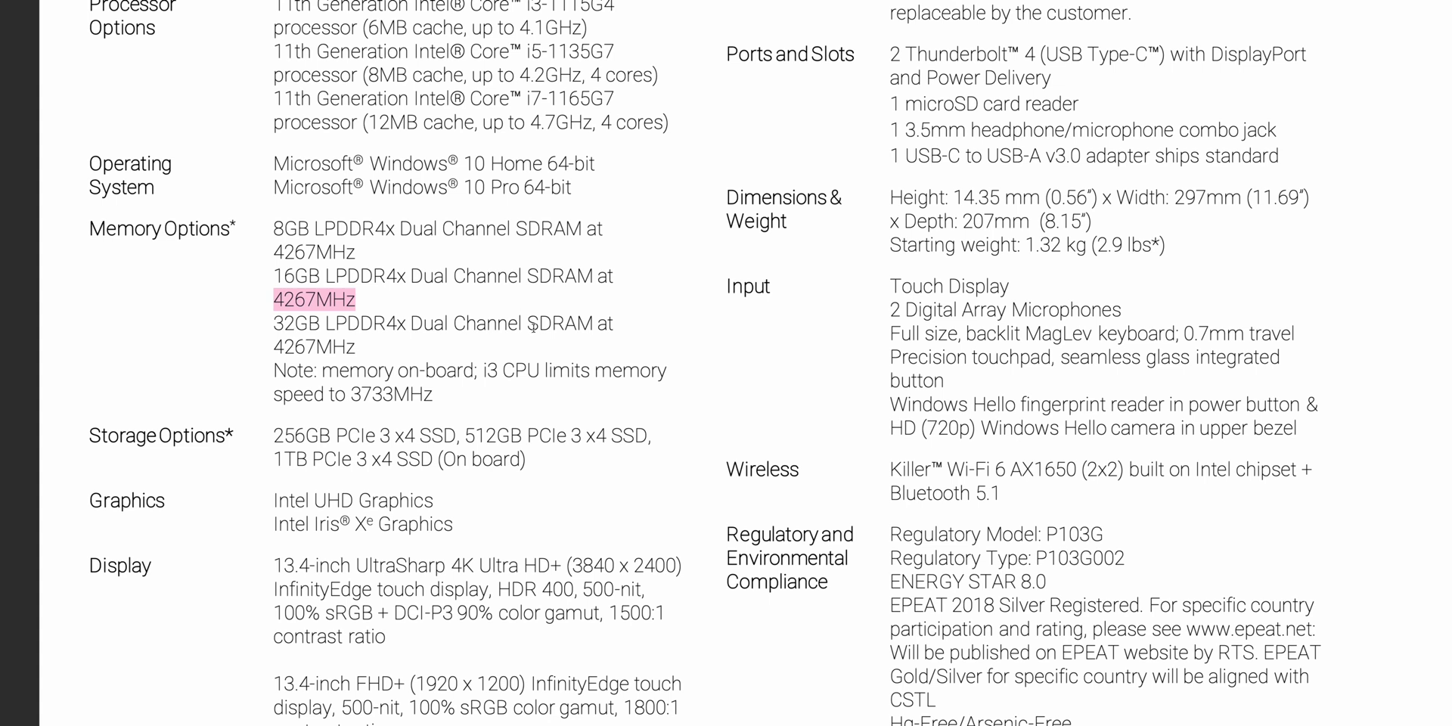
Scroll to the Display row and highlight '100% sRGB' for the FHD+ display in pink
scroll("down", 3)
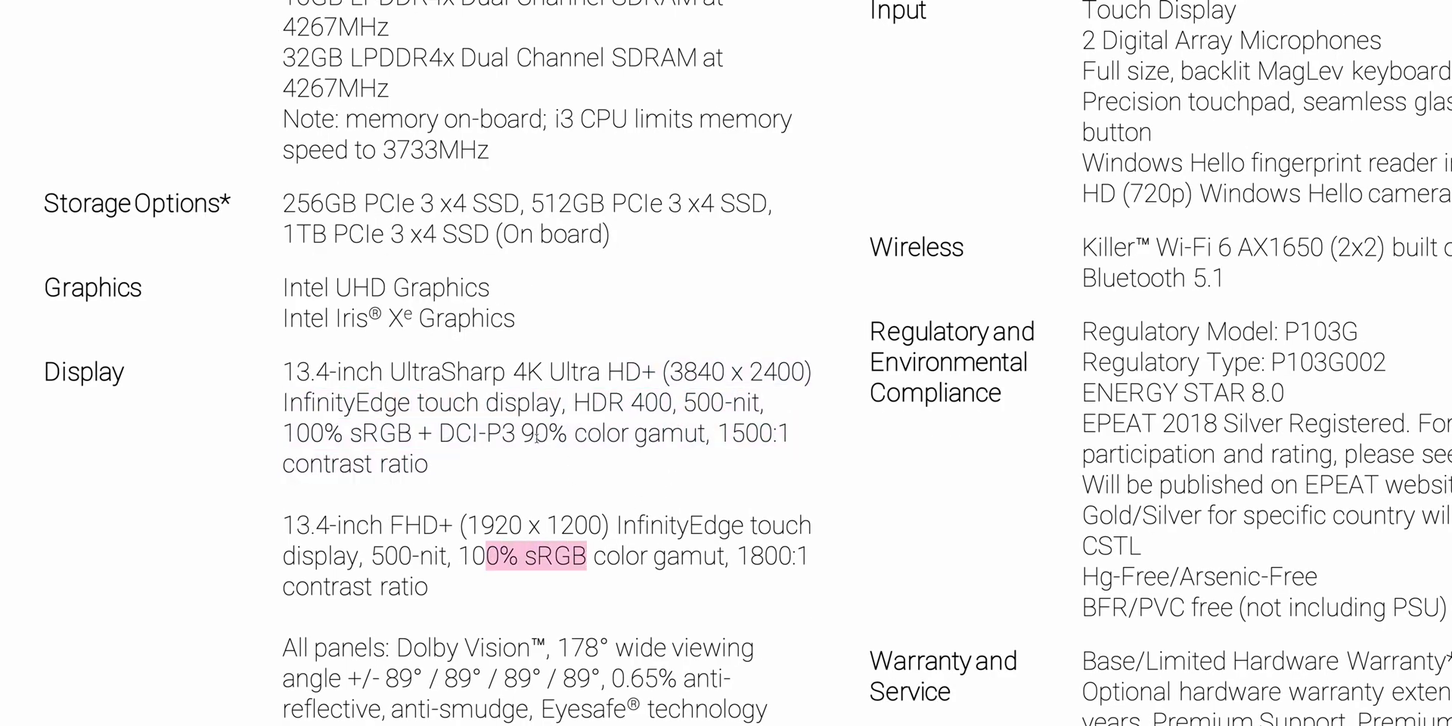
scroll("down", 3)
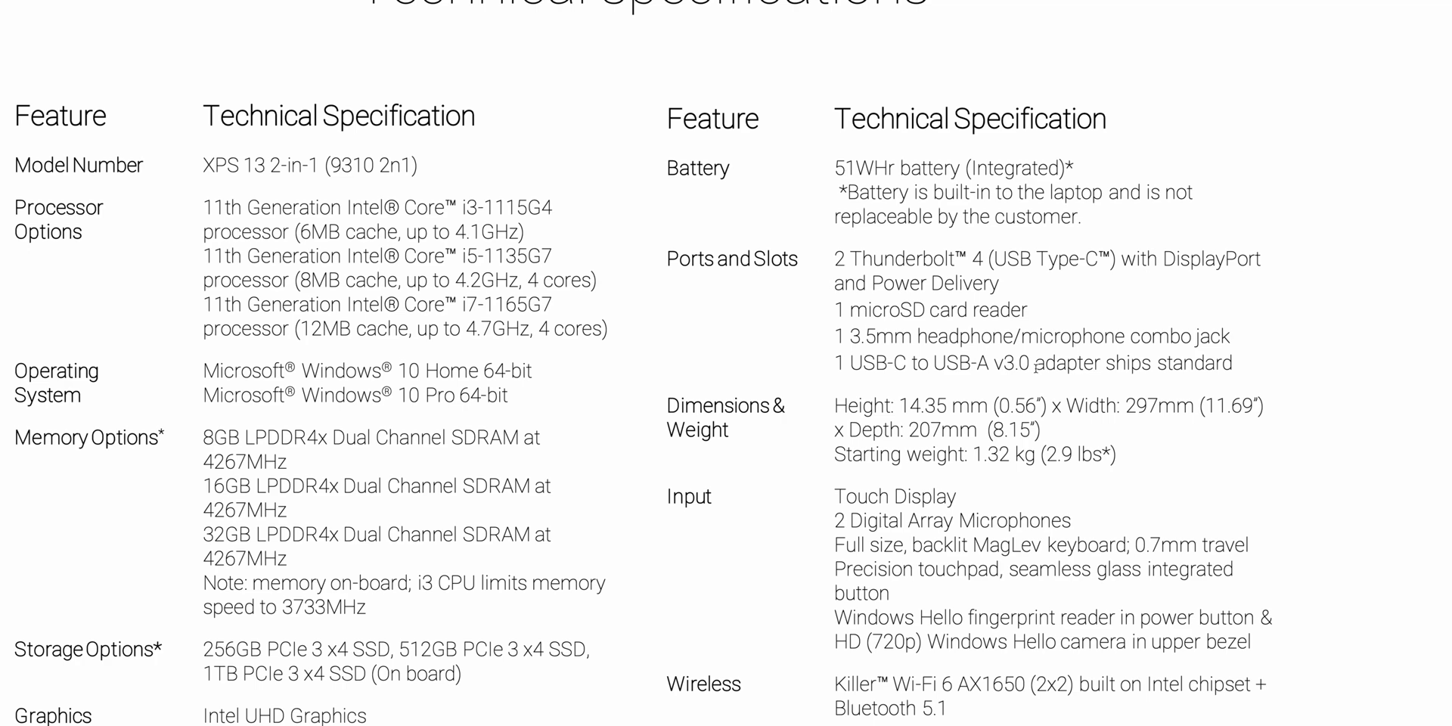
Scroll to the Wireless row and highlight 'AX1650 (2x2)' in pink
scroll("down", 3)
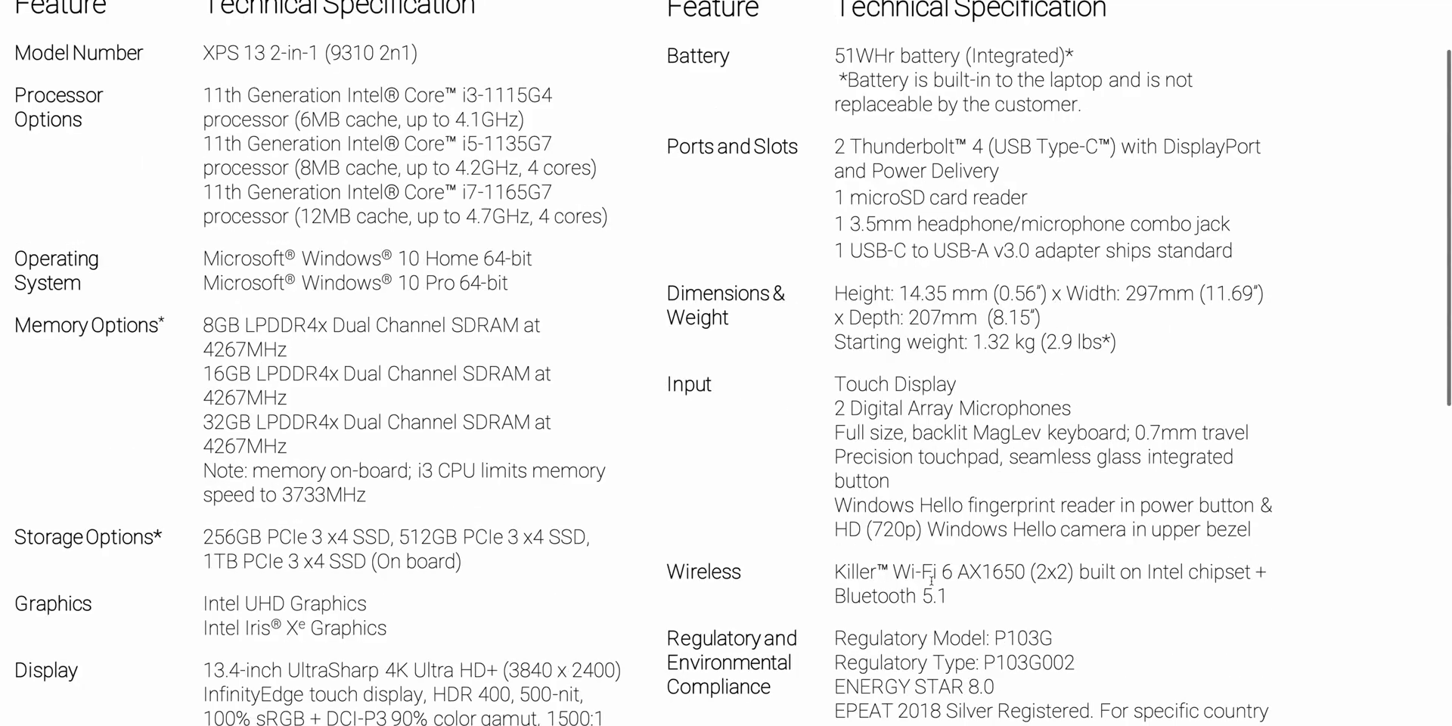
scroll("down", 3)
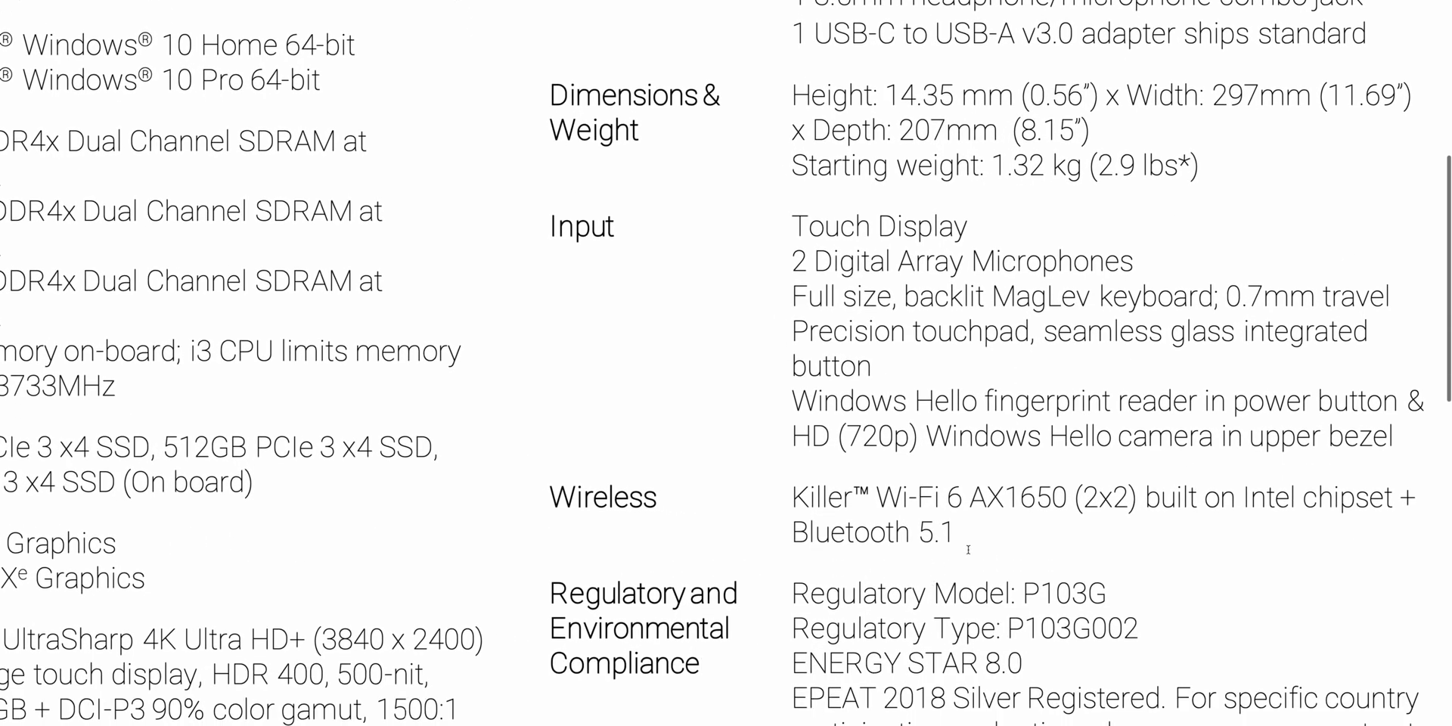
double_click(1047, 512)
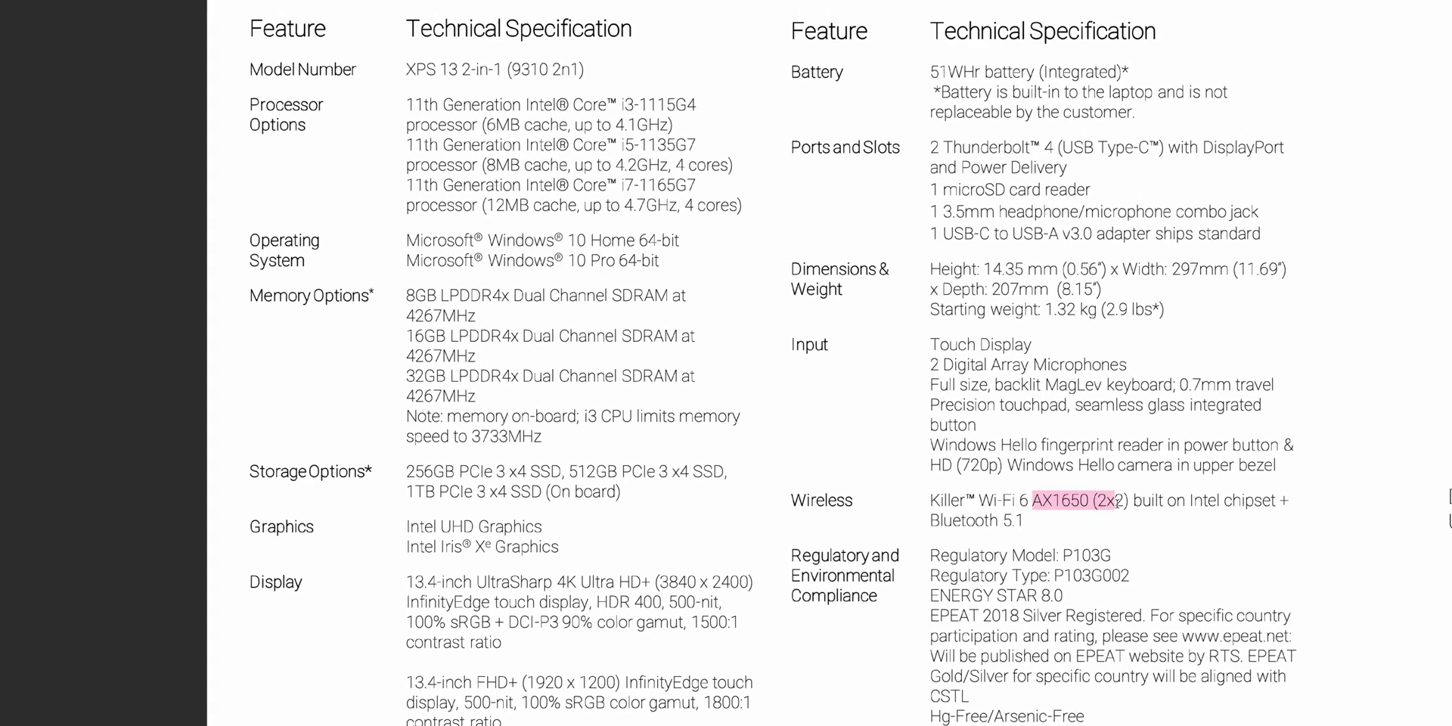
Scroll through the spec table to zoom in on the Graphics row
scroll("down", 3)
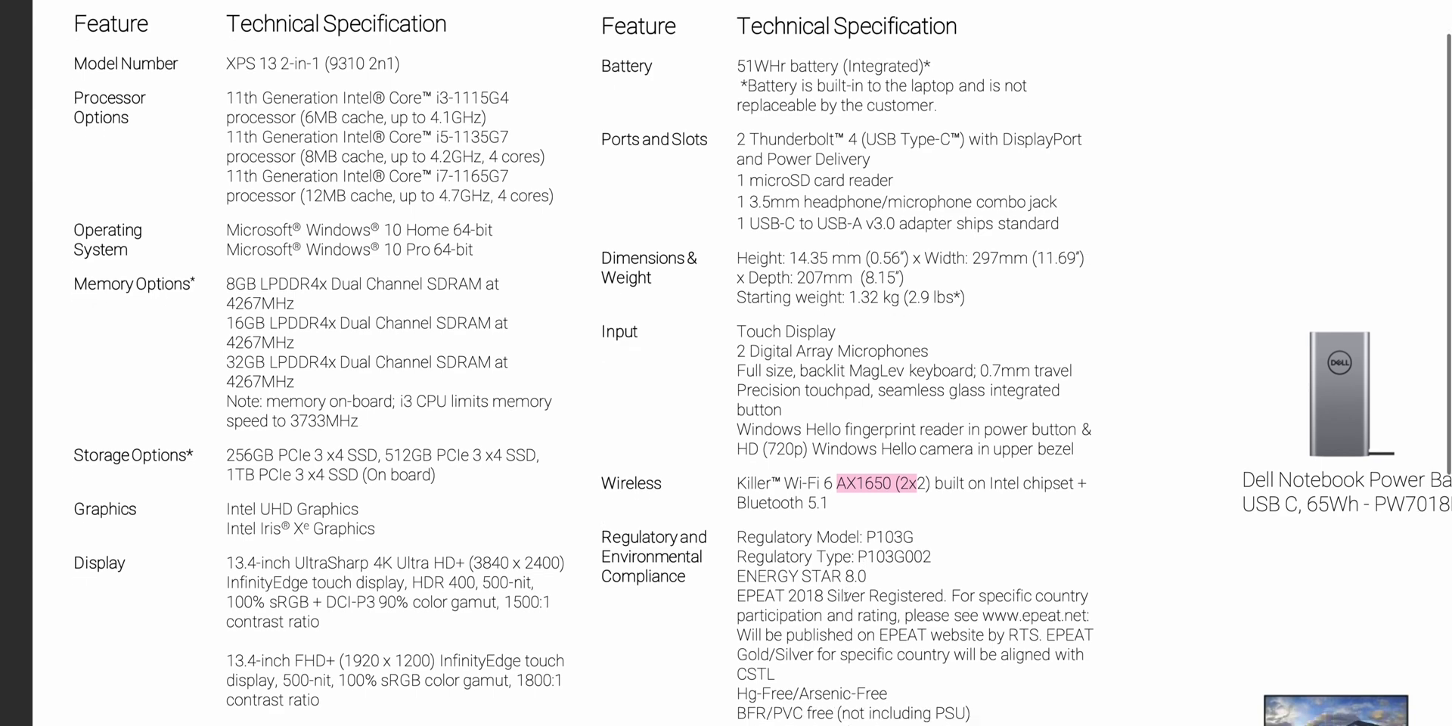
scroll("down", 3)
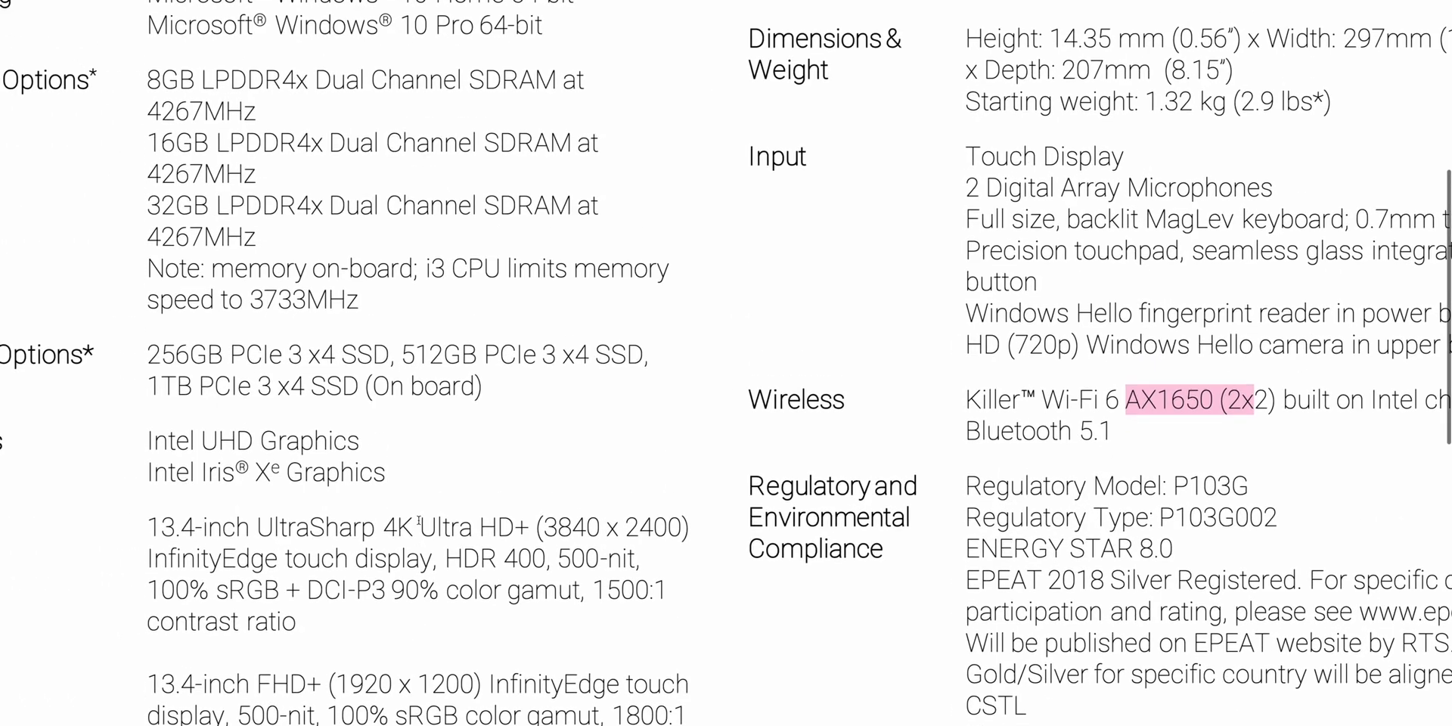
scroll("up", 3)
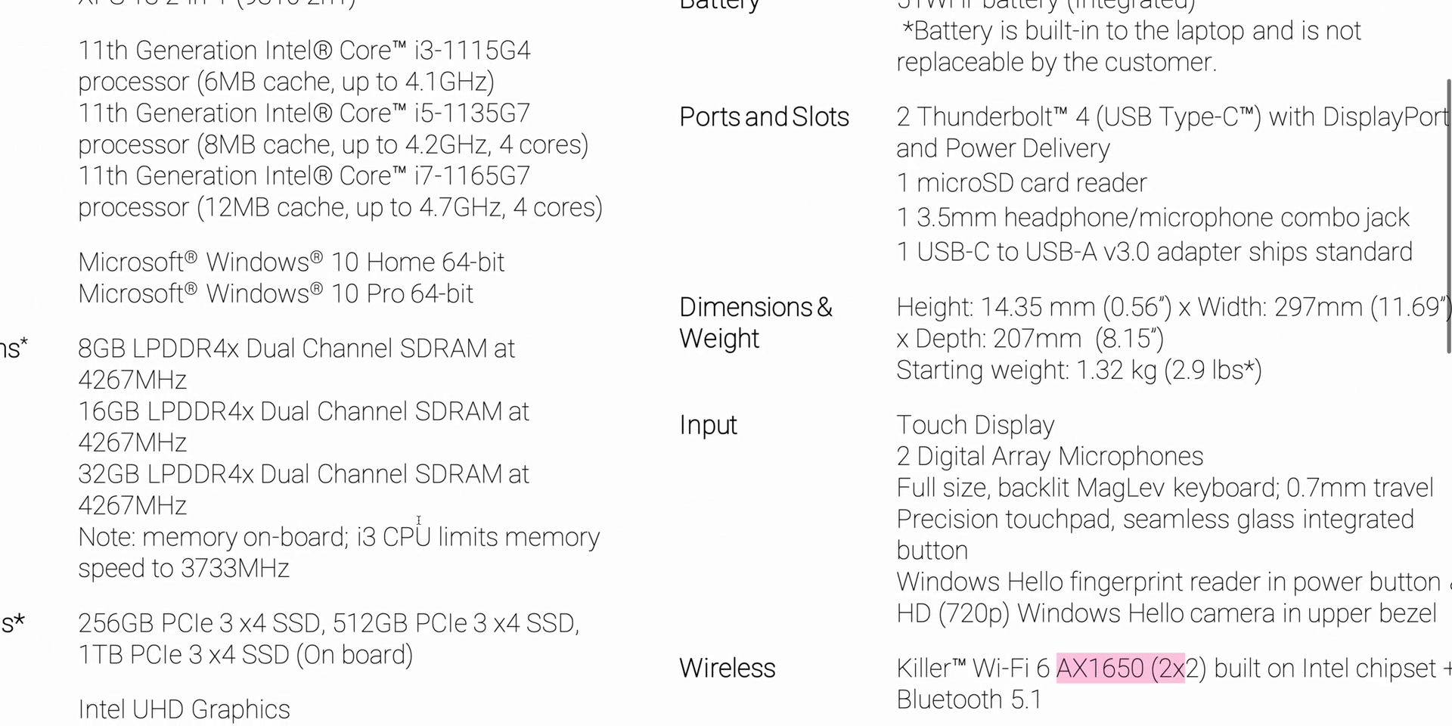
scroll("up", 3)
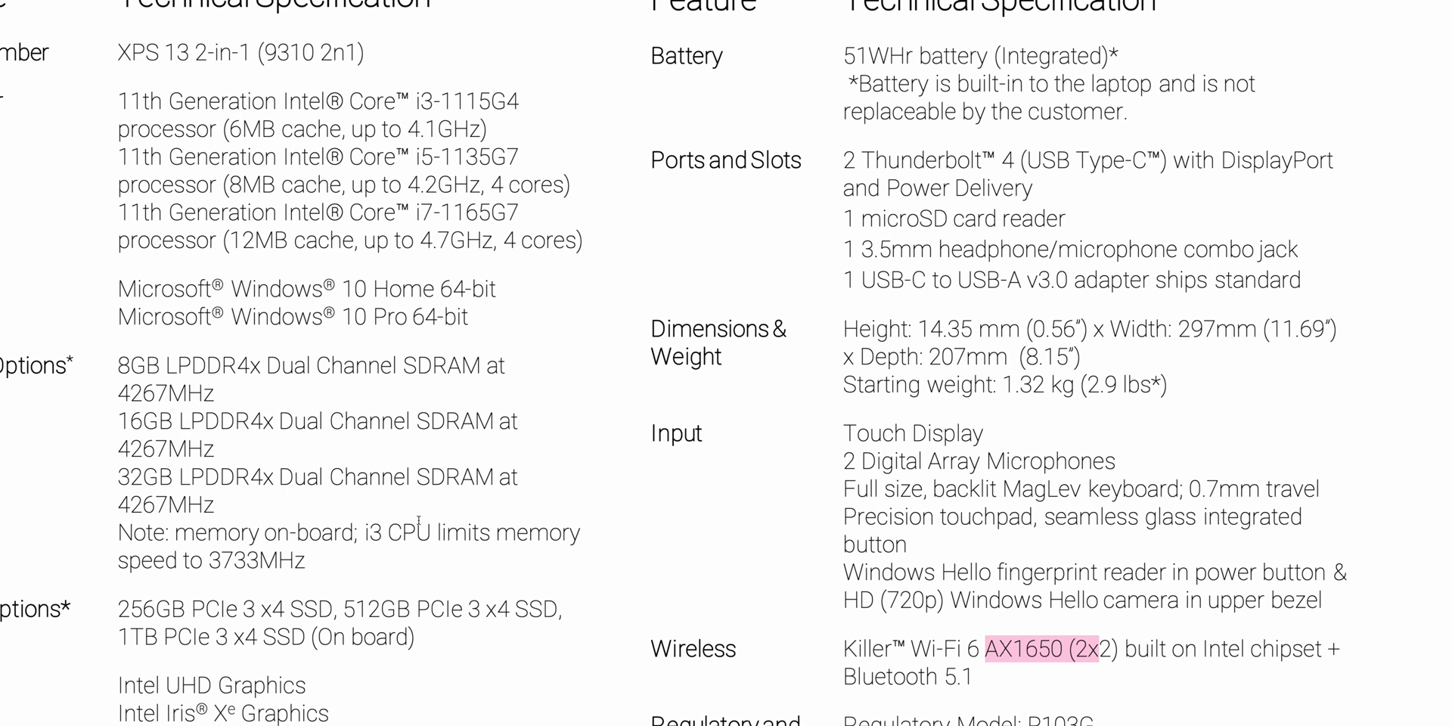
scroll("down", 3)
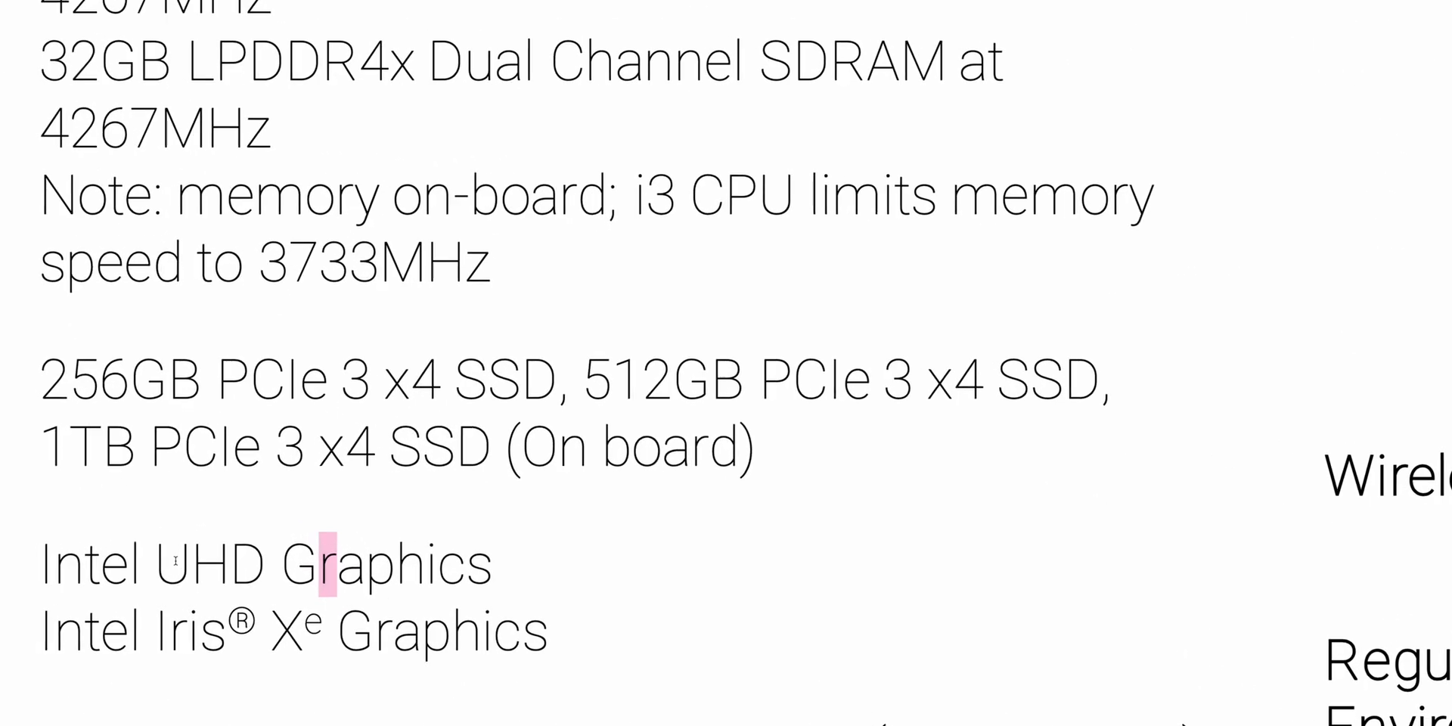
Highlight 'Xe Graphics' in the Graphics row in pink, then zoom back out
scroll("down", 3)
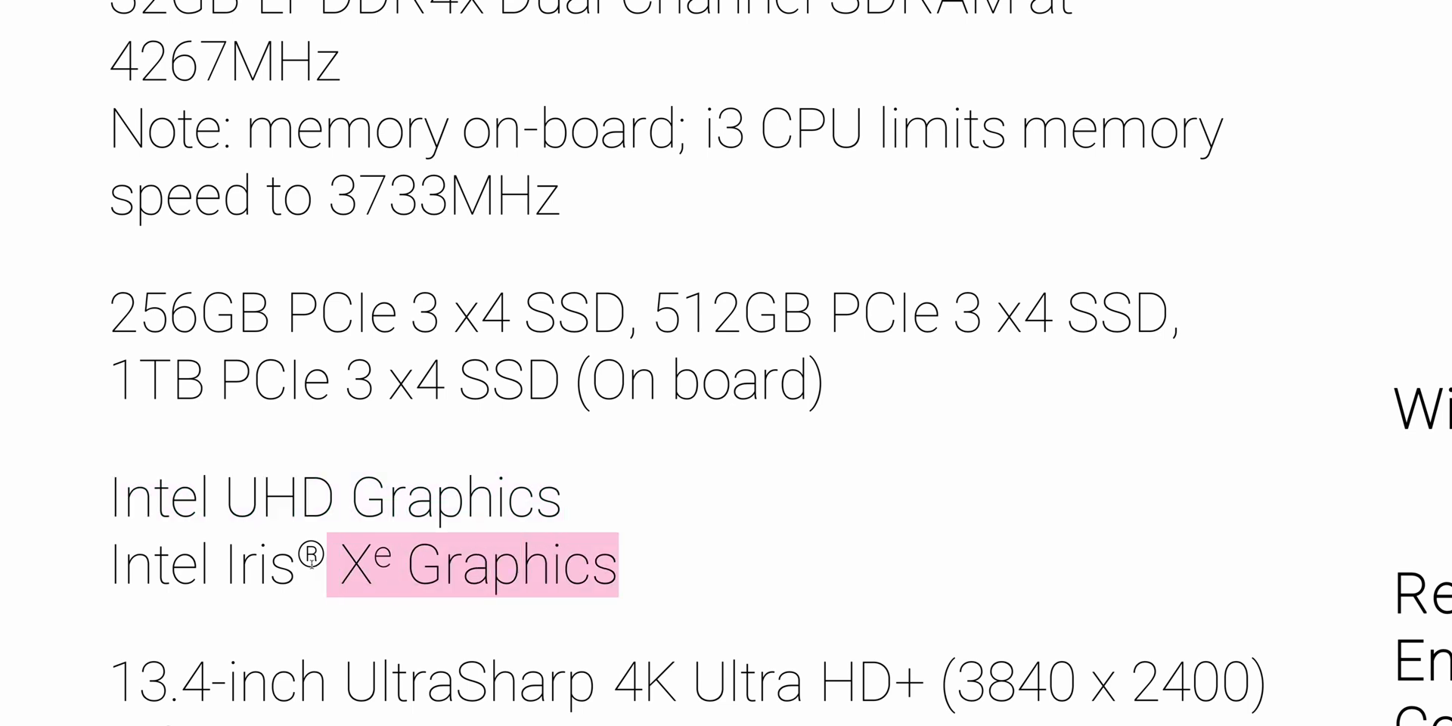
left_click_drag(351, 565, 162, 565)
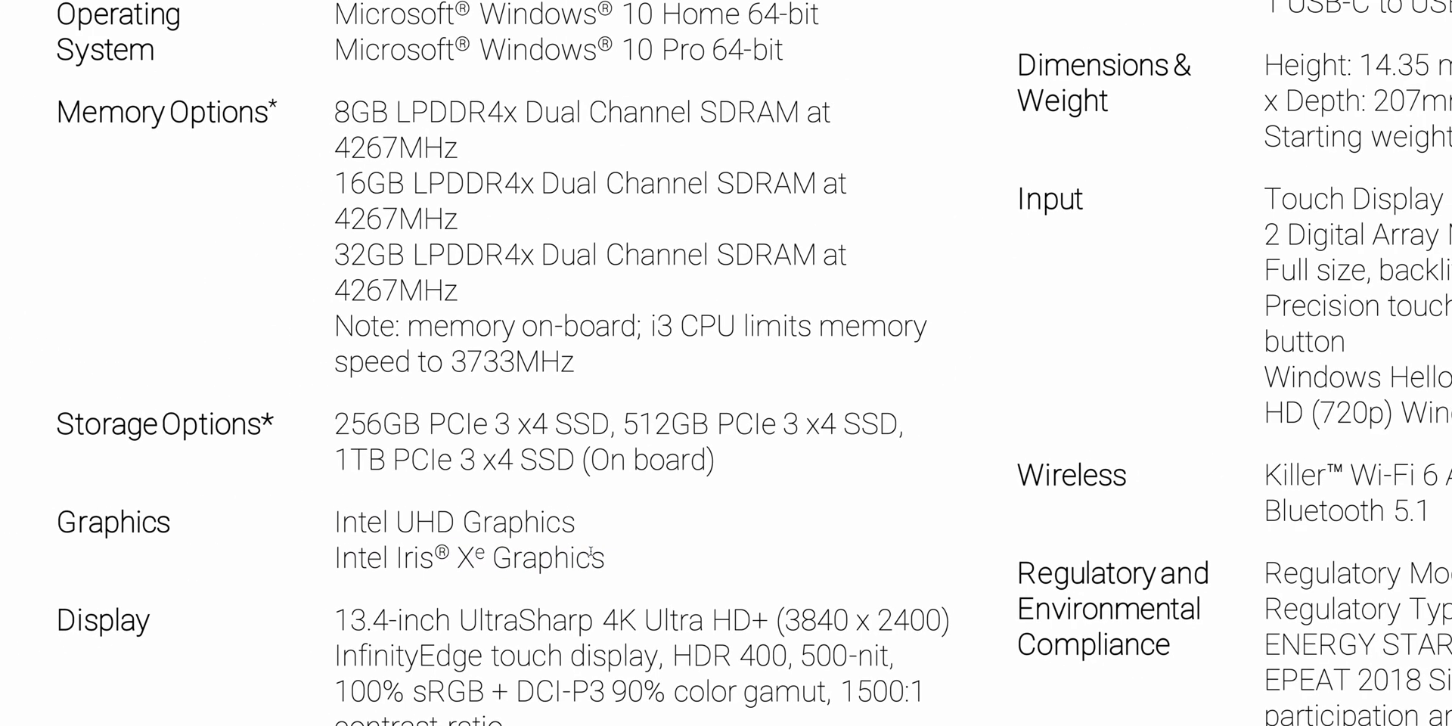
scroll("up", 3)
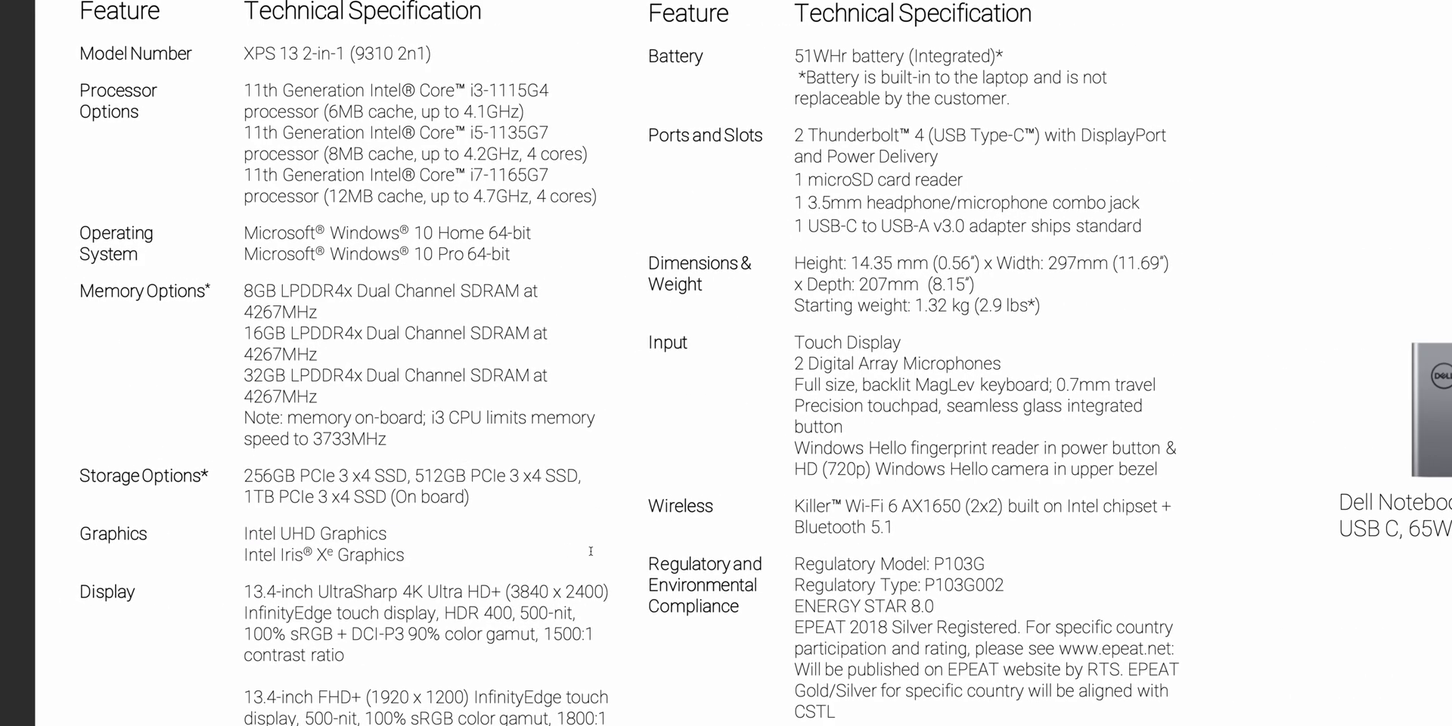